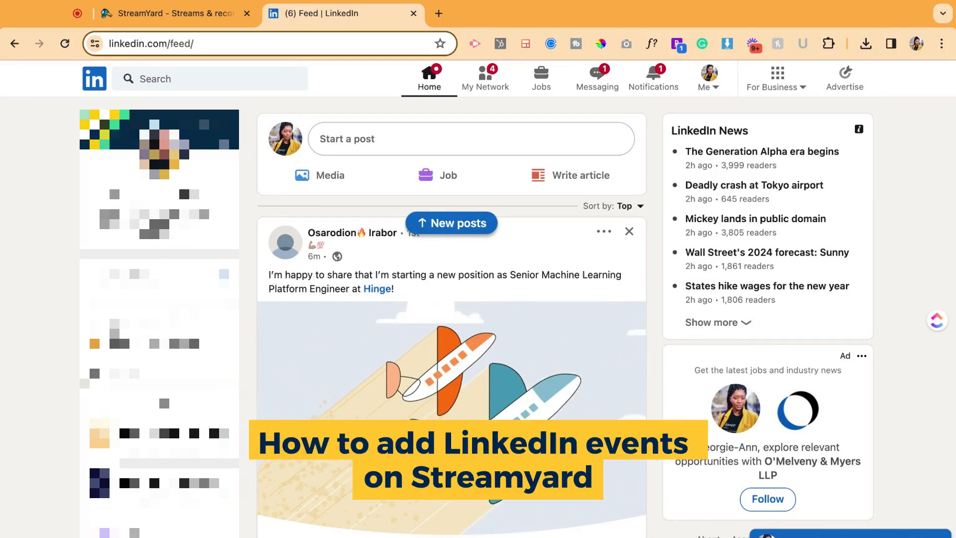
# Step: Scroll the LinkedIn feed until the sidebar Events list is visible
pyautogui.scroll(-3)
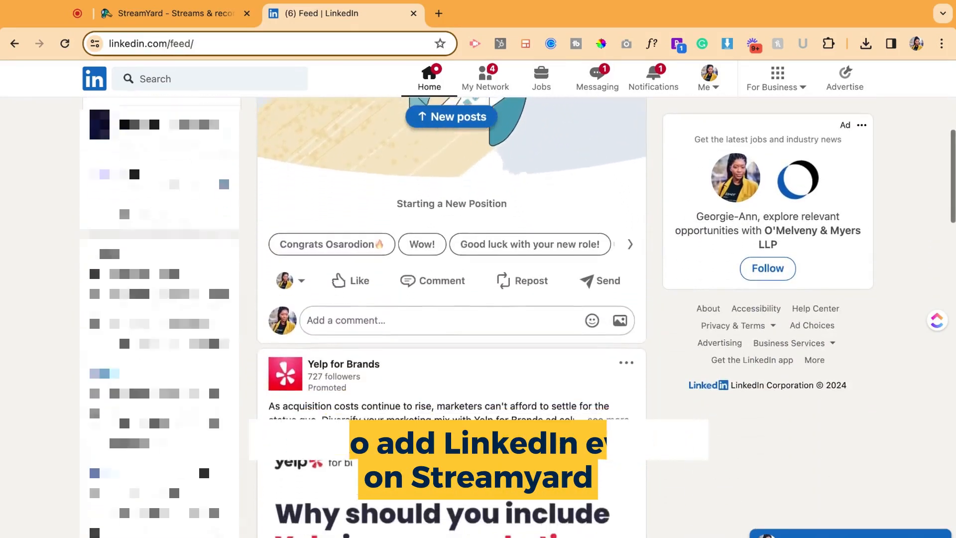
pyautogui.scroll(-3)
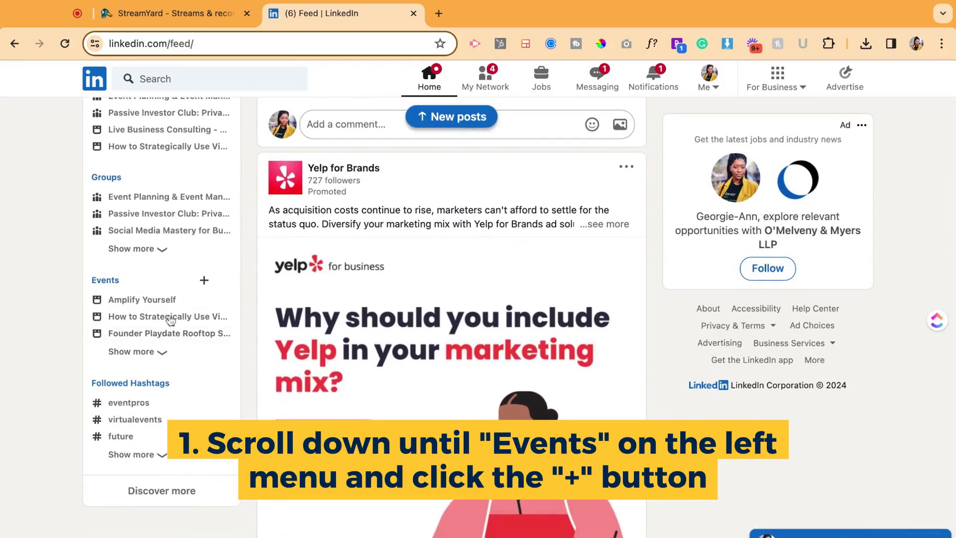
# Step: Create a new event and apply the 100+ Events in 2023 graphic as its cover image
pyautogui.click(203, 280)
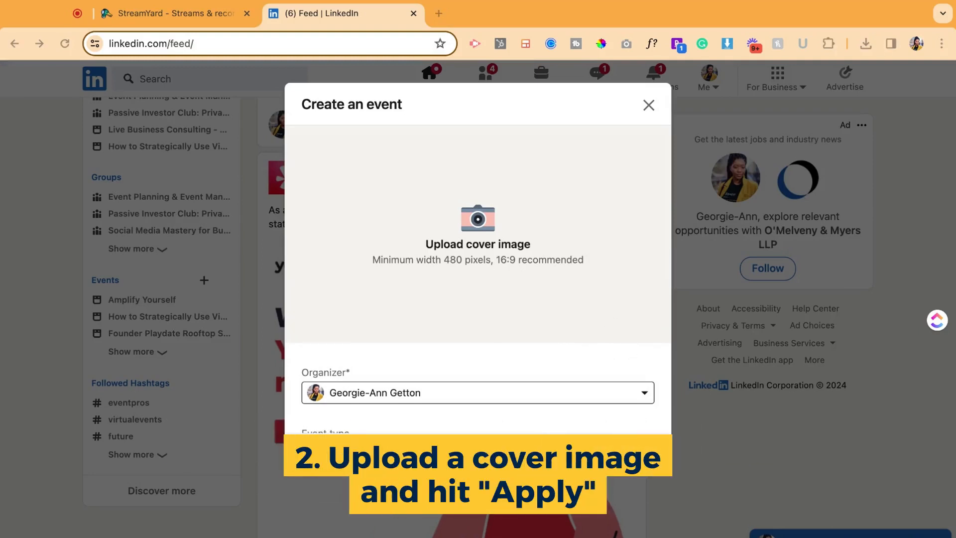
pyautogui.click(477, 226)
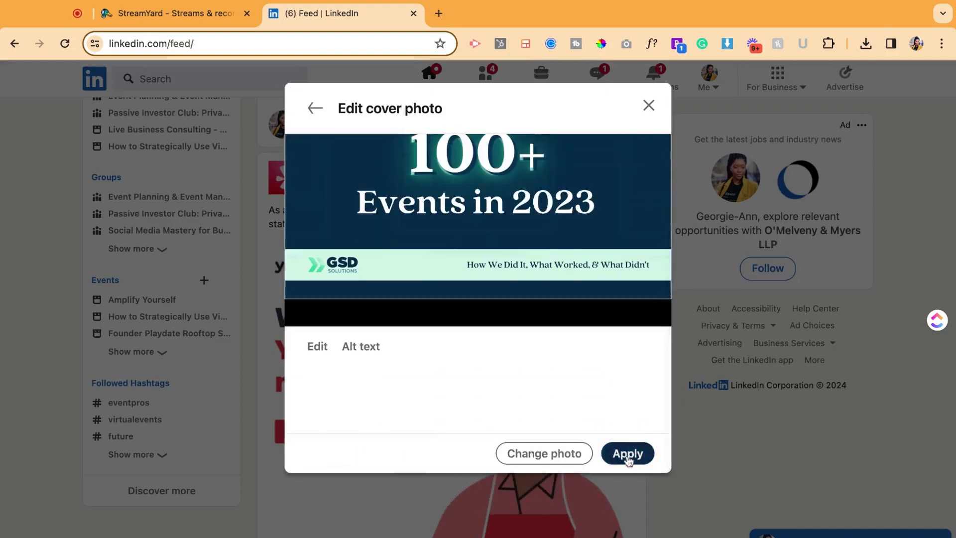
pyautogui.click(626, 453)
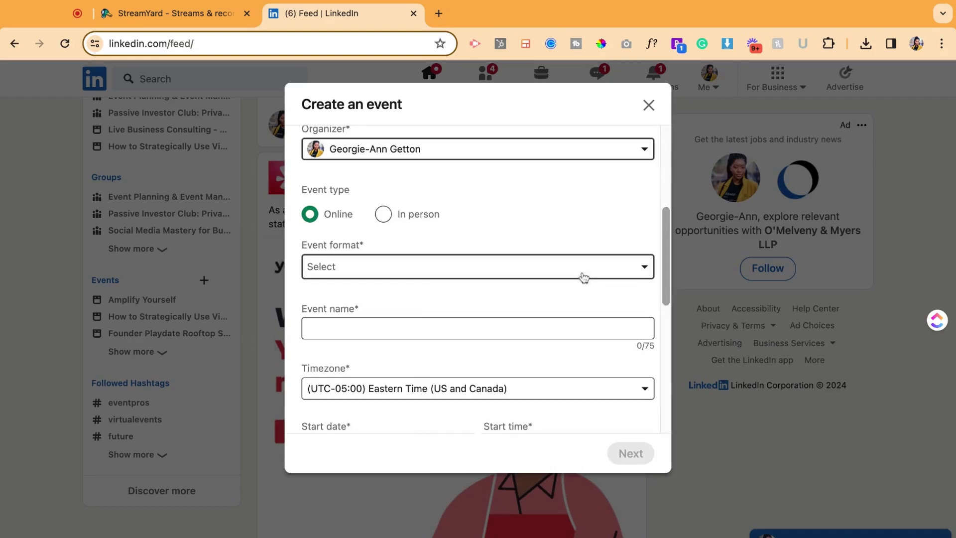
# Step: Set the event format to LinkedIn Live
pyautogui.click(476, 267)
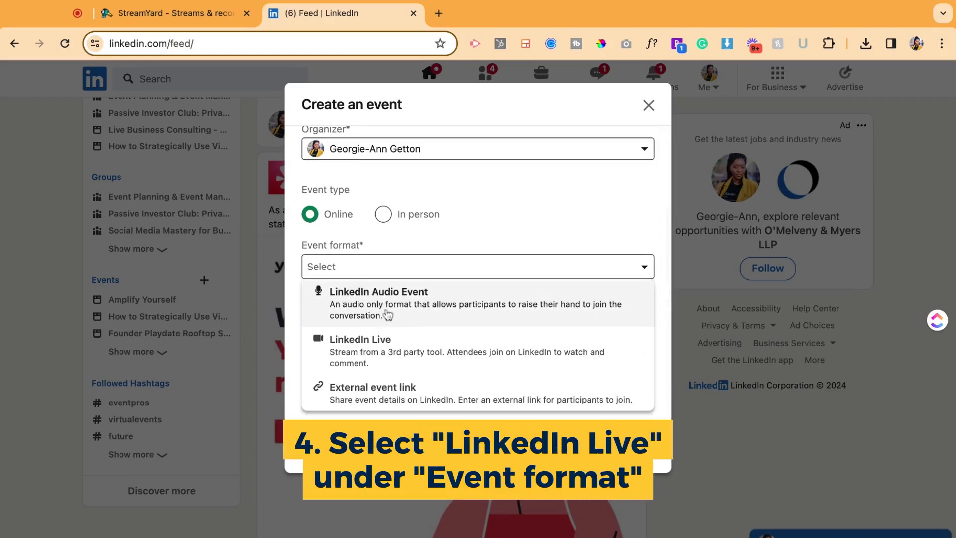
pyautogui.click(361, 338)
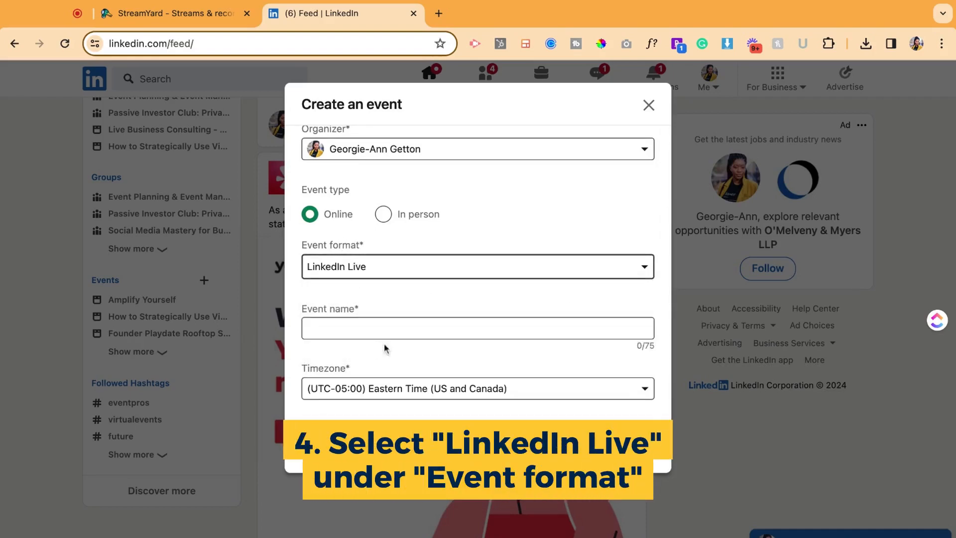
pyautogui.scroll(-3)
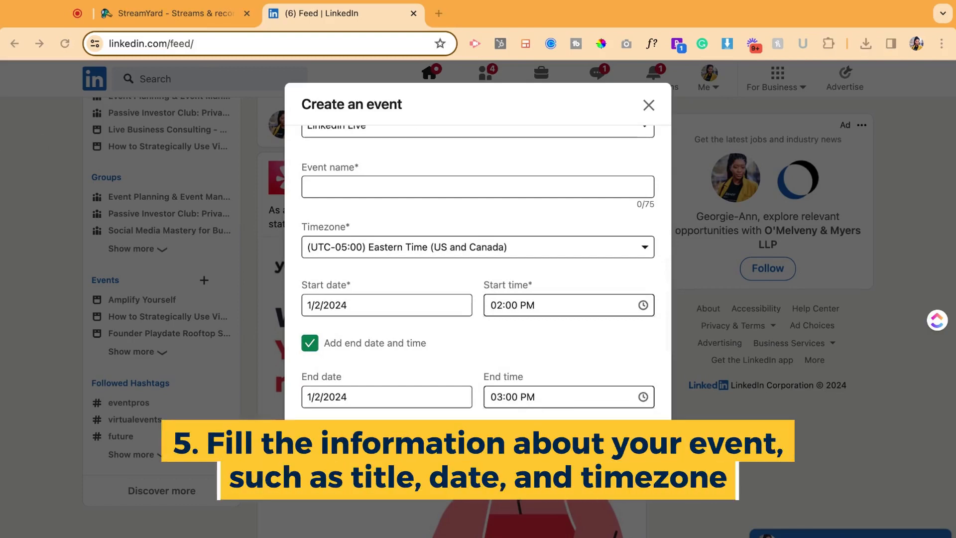
# Step: Name the event '5 Game-Changing Tech Lessons Learned from 100+ Events in 2023', Jan 3, 2024, 12:30–1:00 PM
pyautogui.click(477, 186)
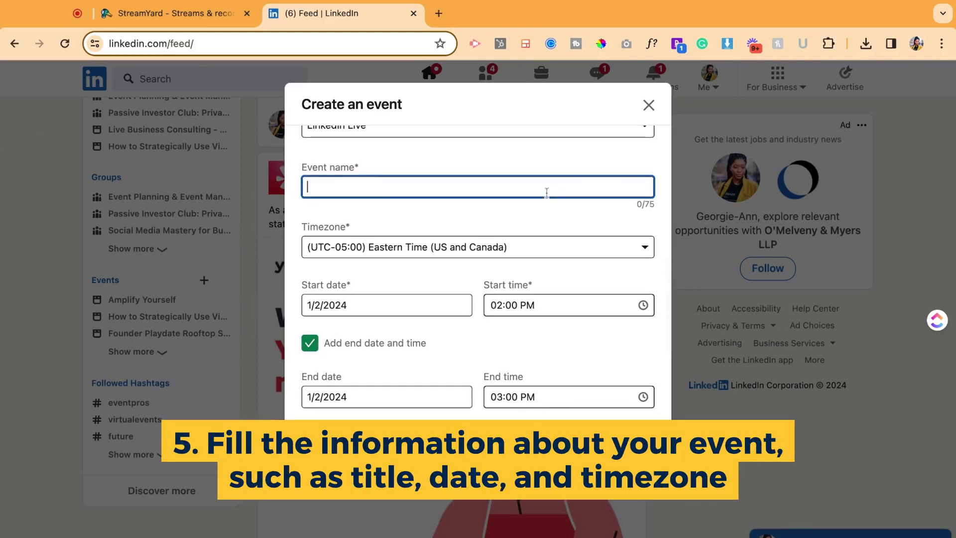
pyautogui.write('5 Game-Changing Tech Lessons Learned from 100+ Events in 2023')
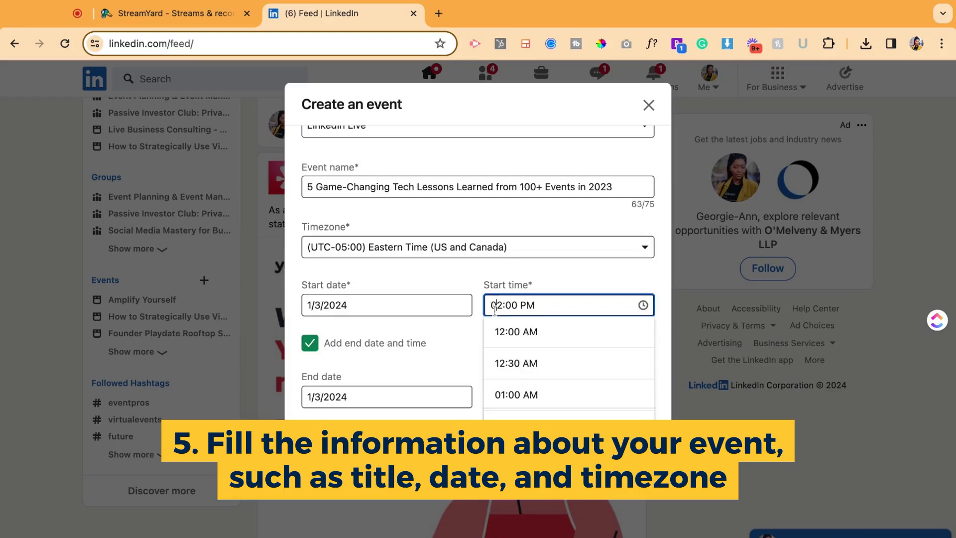
pyautogui.scroll(-3)
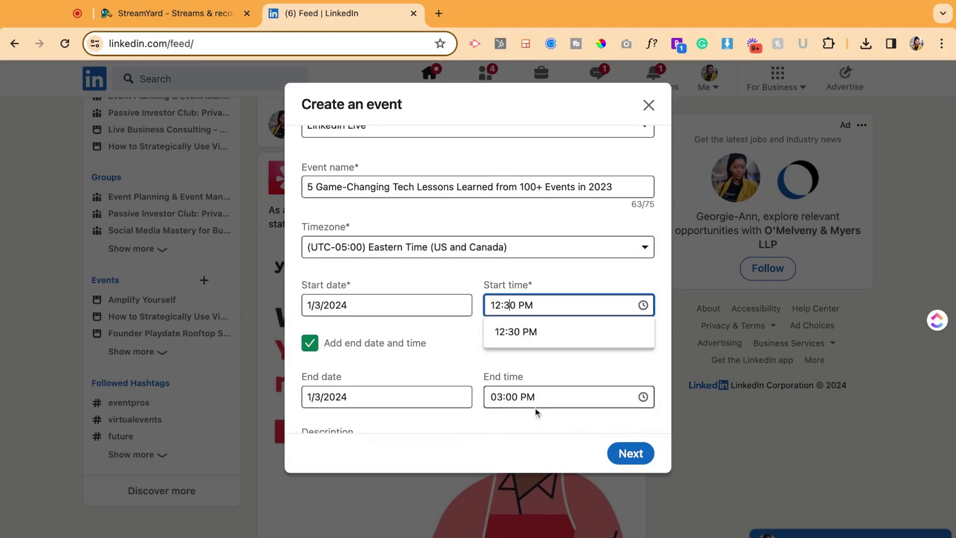
pyautogui.click(554, 396)
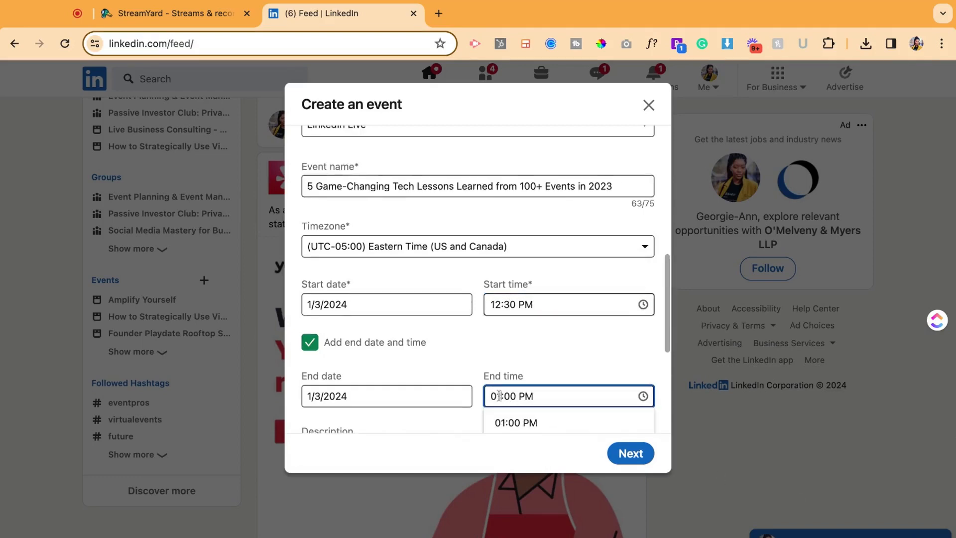
pyautogui.click(515, 422)
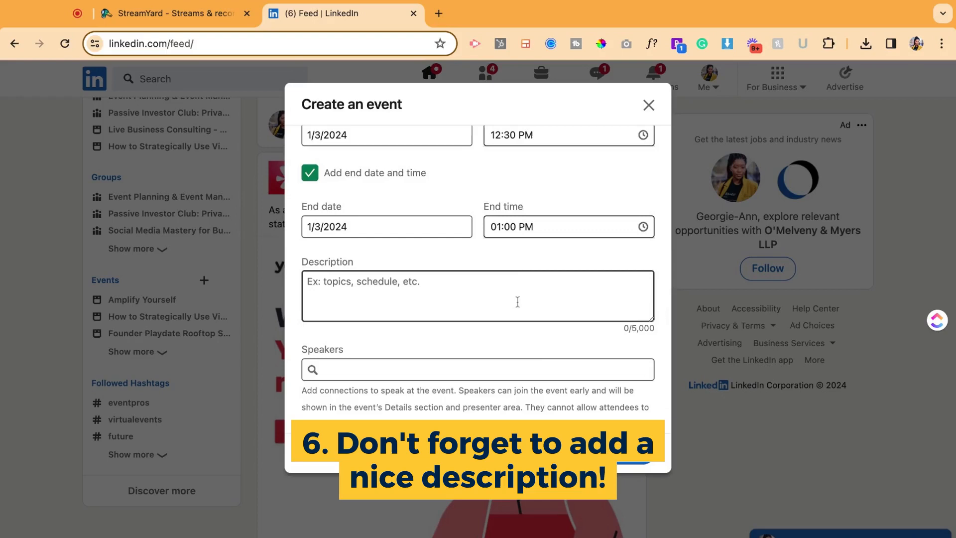
# Step: Enter the GSD Solutions description and search speakers for 'fred'
pyautogui.write('support to over 100 events. Through this experience, we identified 5 top lessons that every event producer should be mindful of when planning events in 2024!')
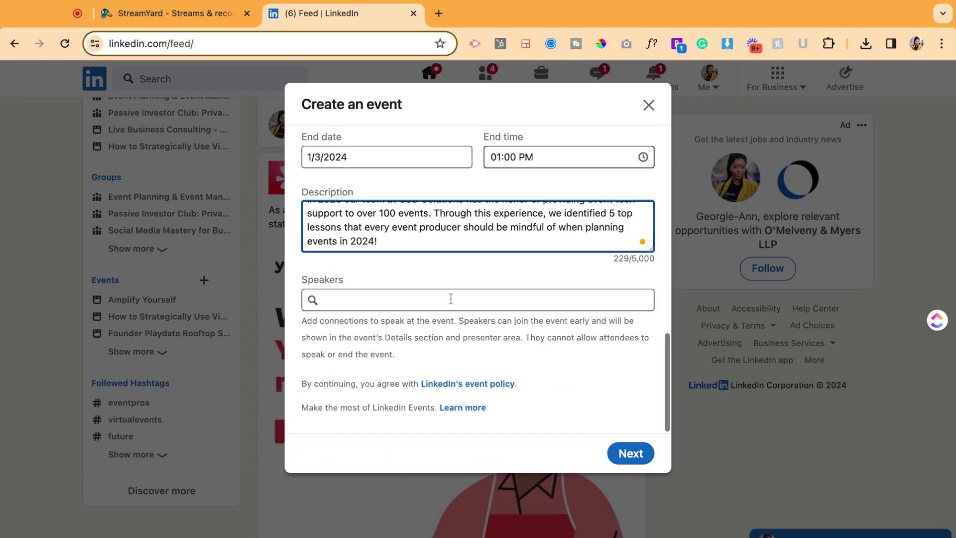
pyautogui.click(477, 300)
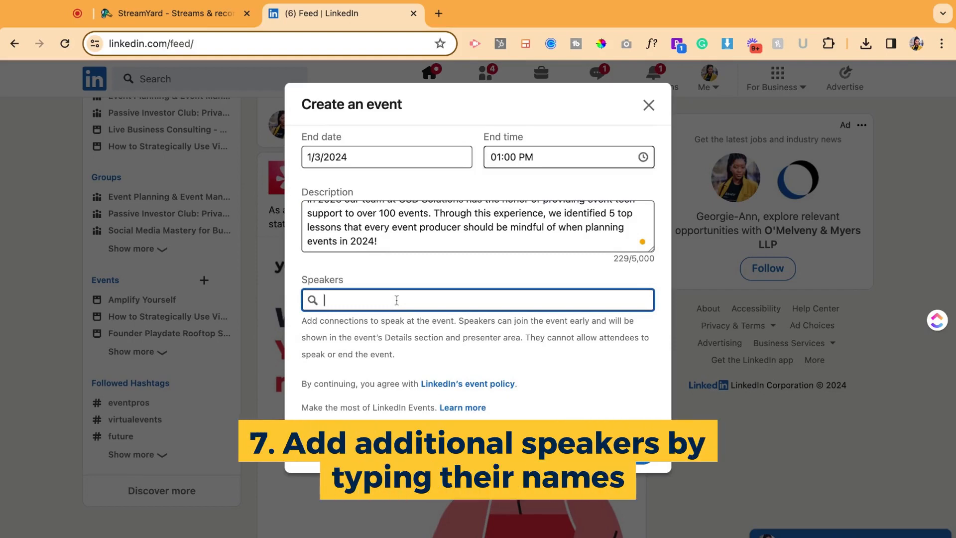
pyautogui.write('fred')
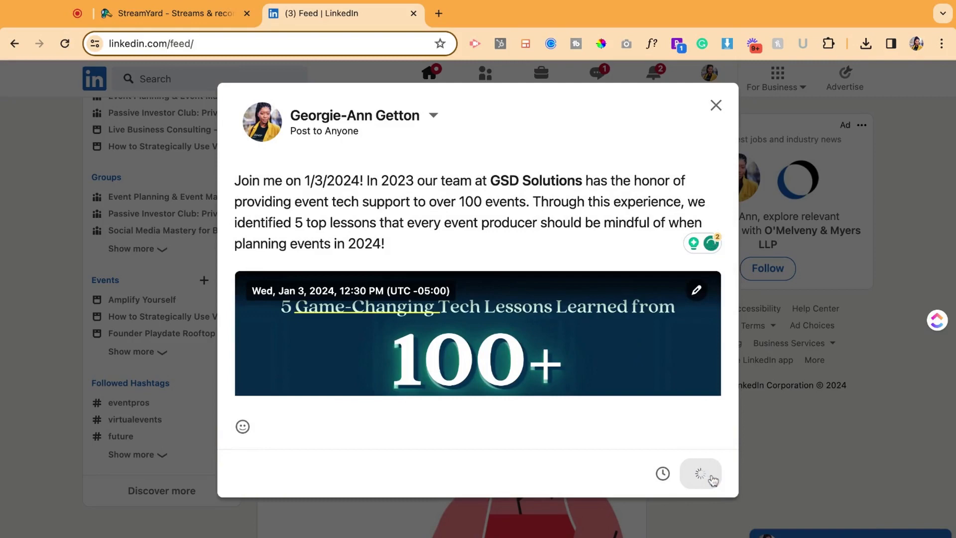
# Step: Publish the event announcement post and dismiss the invite-connections prompt
pyautogui.click(699, 472)
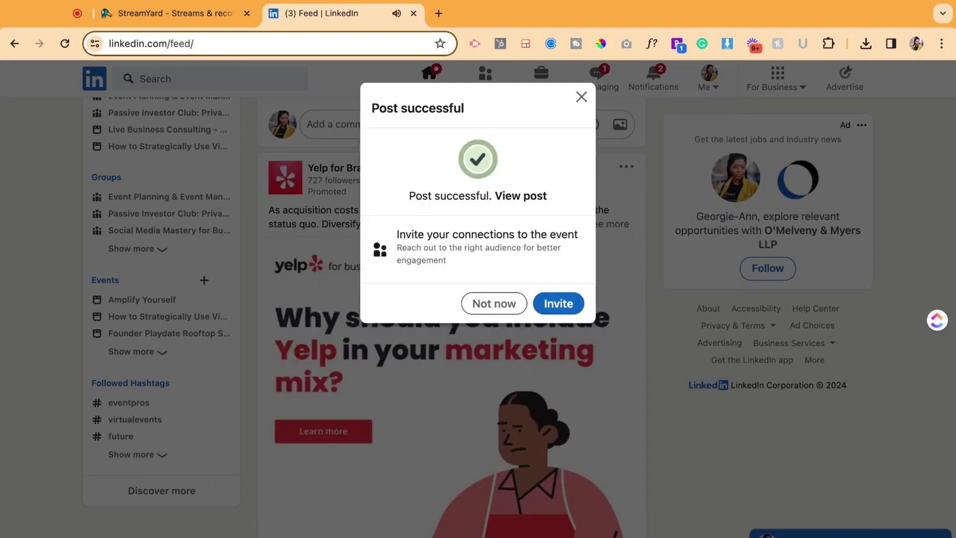
pyautogui.click(580, 97)
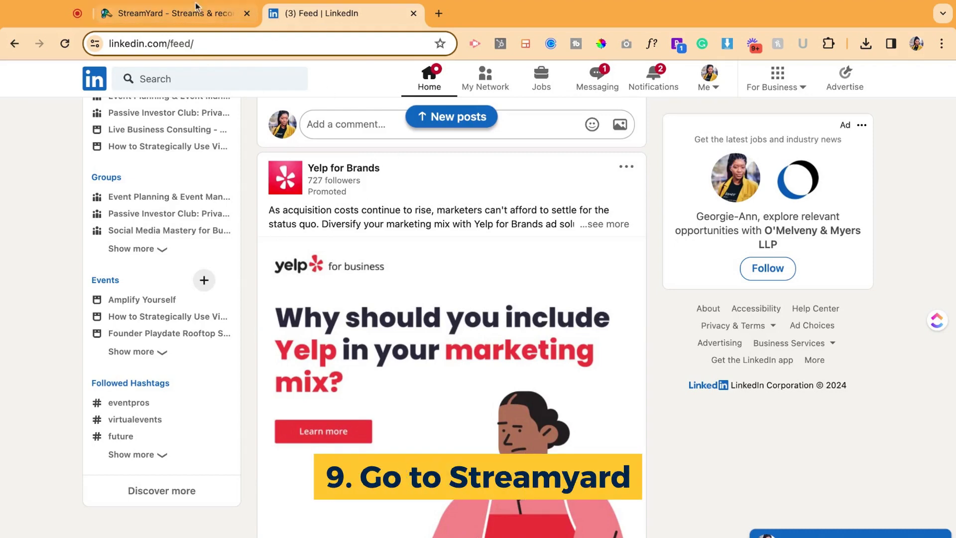
# Step: Switch to StreamYard and begin creating a new live stream from Studio
pyautogui.click(175, 12)
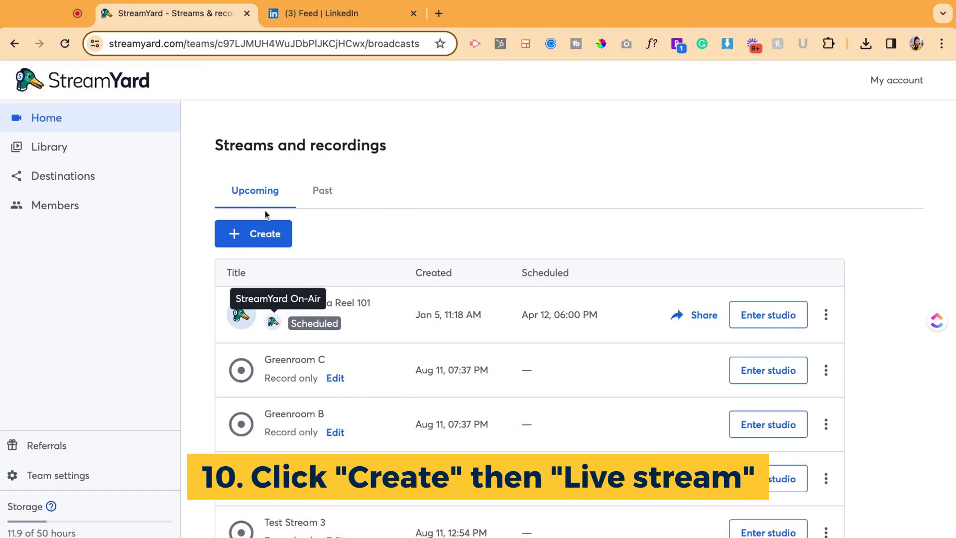
pyautogui.click(252, 233)
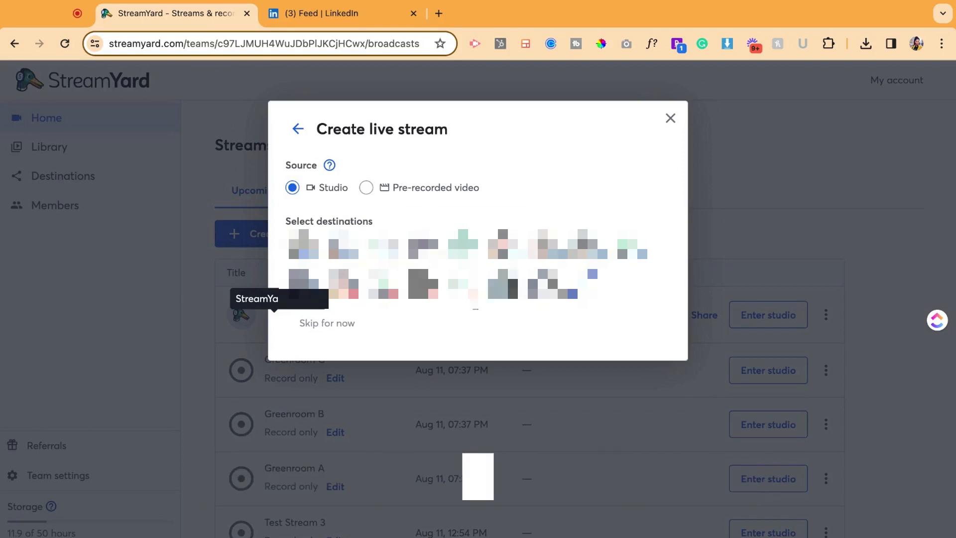
# Step: Choose the LinkedIn profile destination and link the existing 5 Game-Changing Tech Lessons event
pyautogui.click(503, 247)
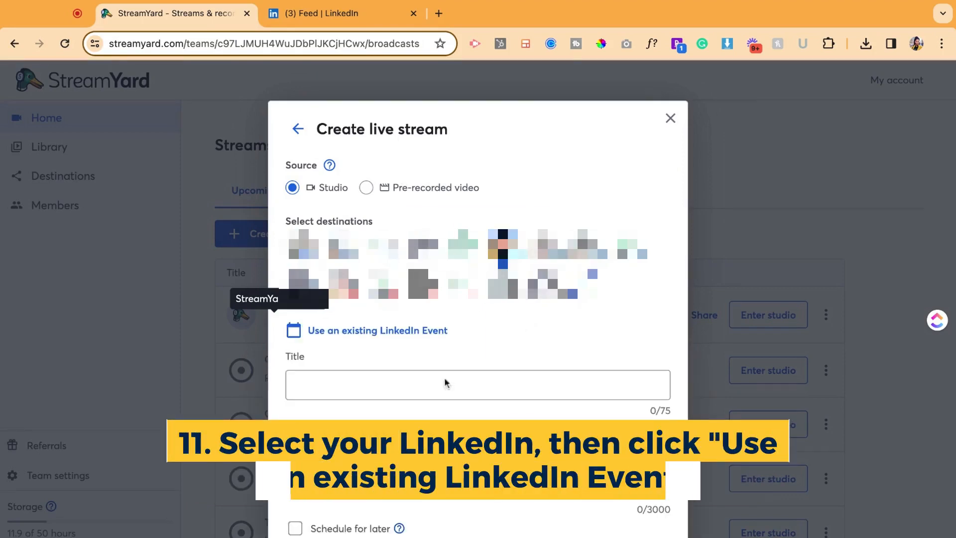
pyautogui.click(376, 330)
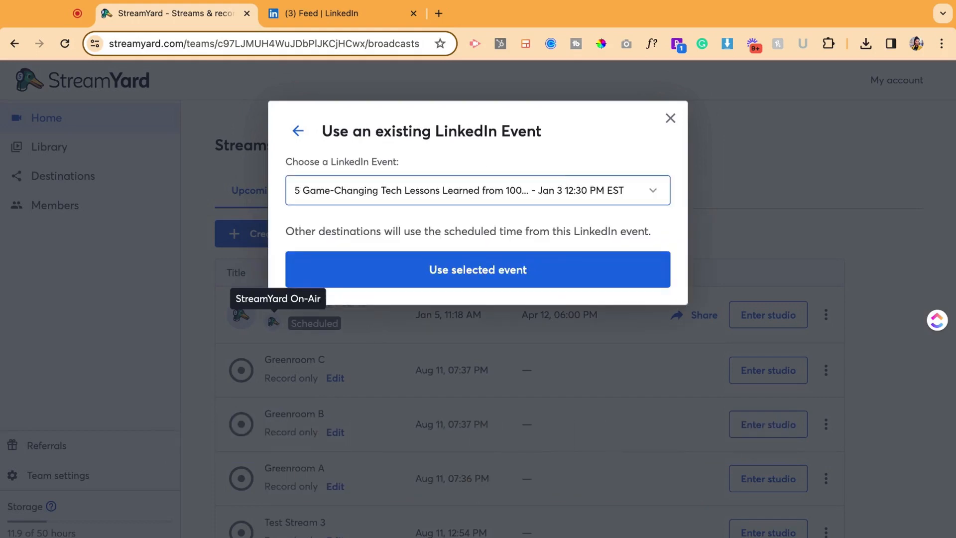
pyautogui.click(477, 270)
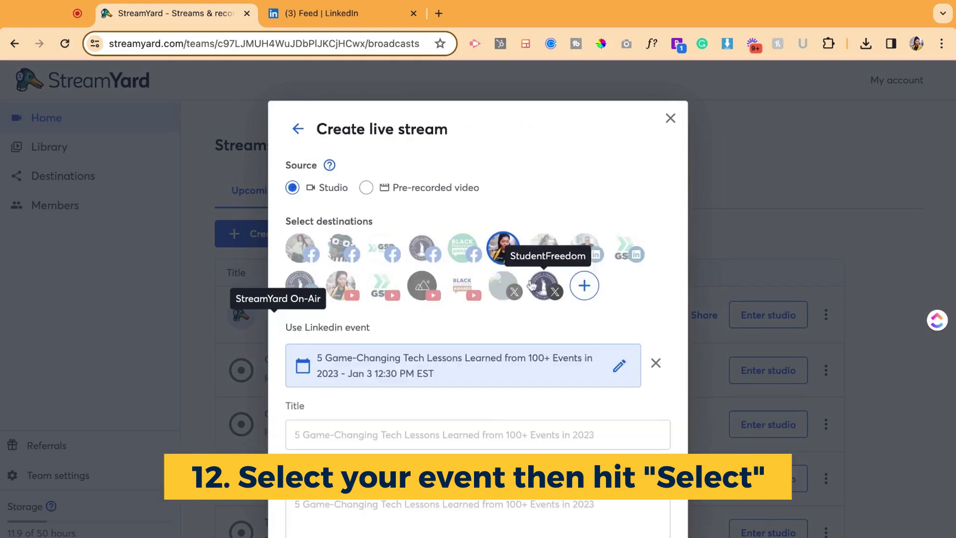
pyautogui.scroll(-3)
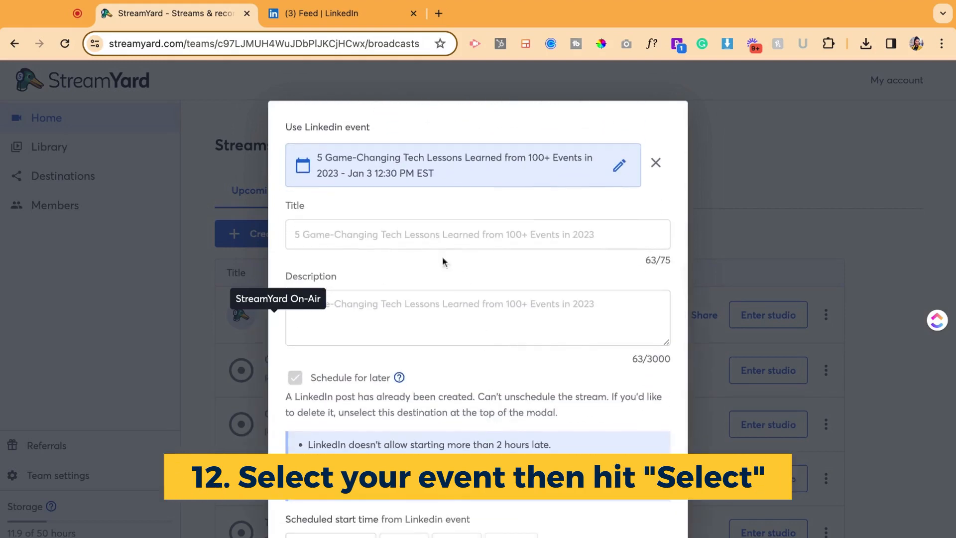
pyautogui.scroll(-3)
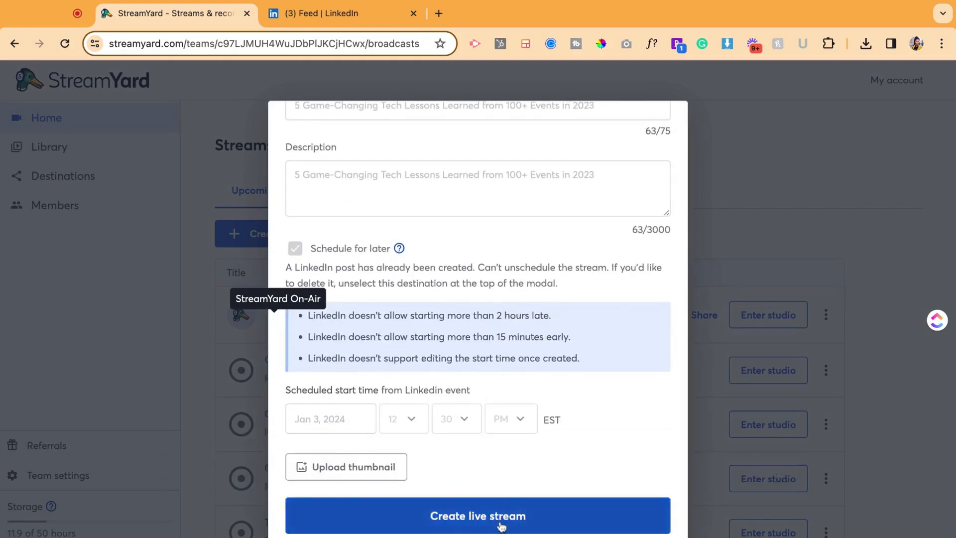
# Step: Create the live stream, listed as Scheduled on LinkedIn for Jan 3, 12:30 PM
pyautogui.click(476, 515)
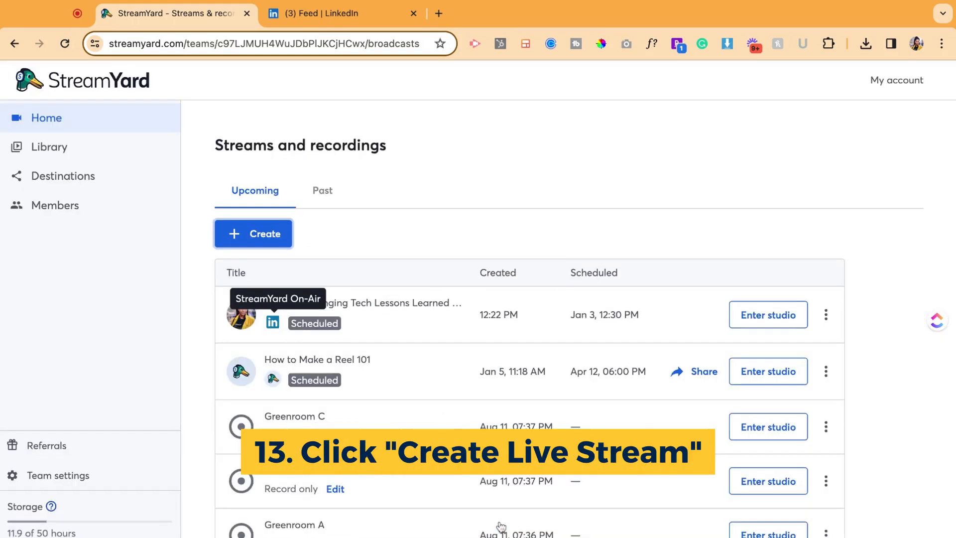
pyautogui.click(825, 315)
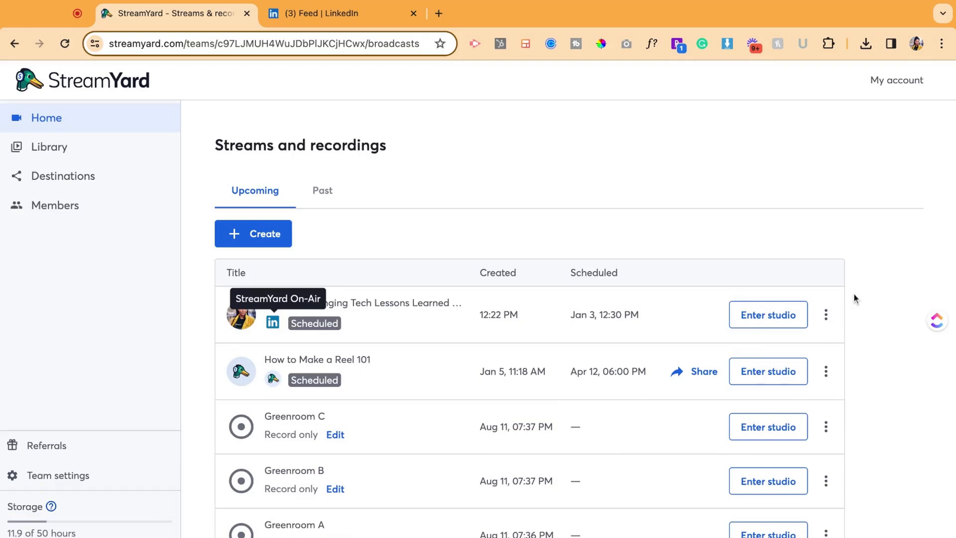
pyautogui.moveTo(842, 303)
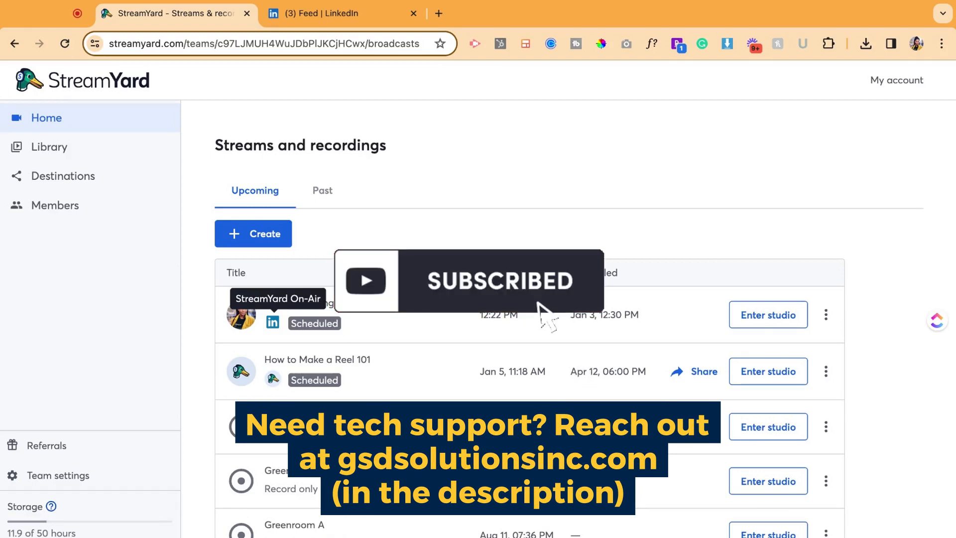
pyautogui.moveTo(466, 63)
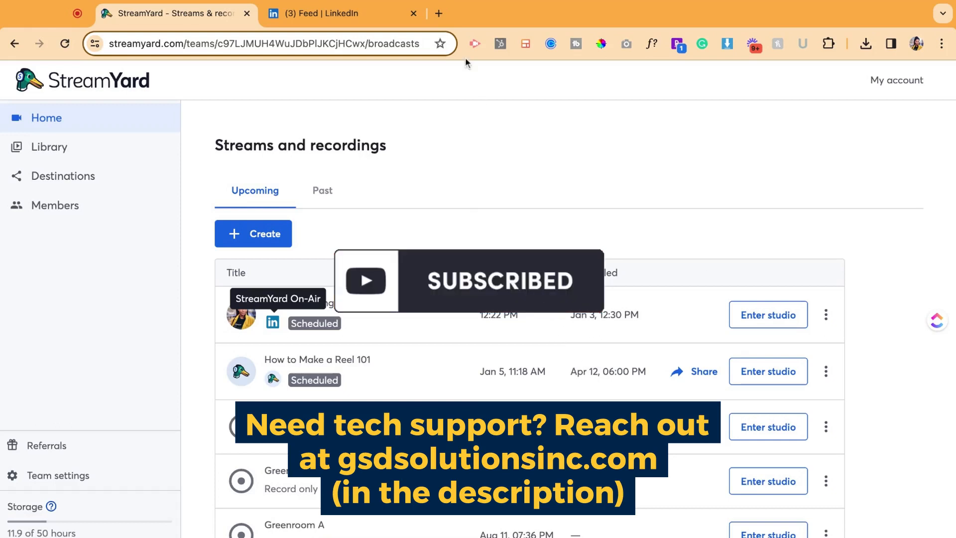